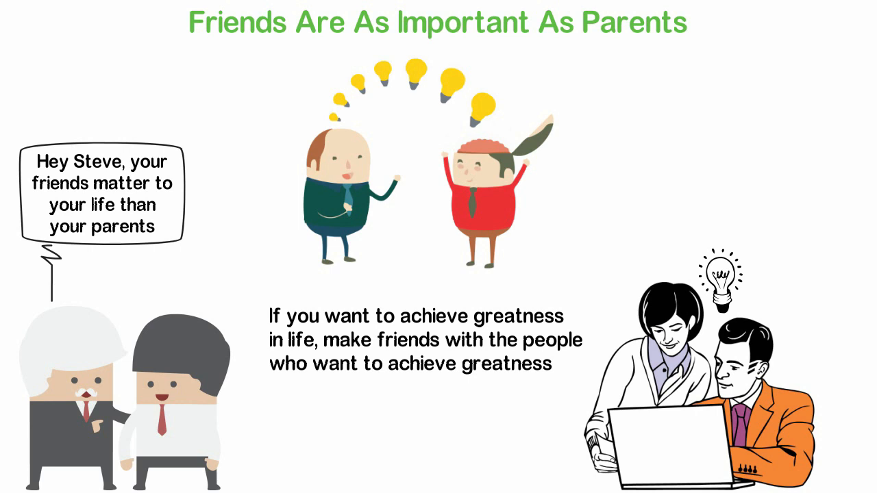
{"action": "scroll", "scroll_direction": "down", "scroll_amount": 3}
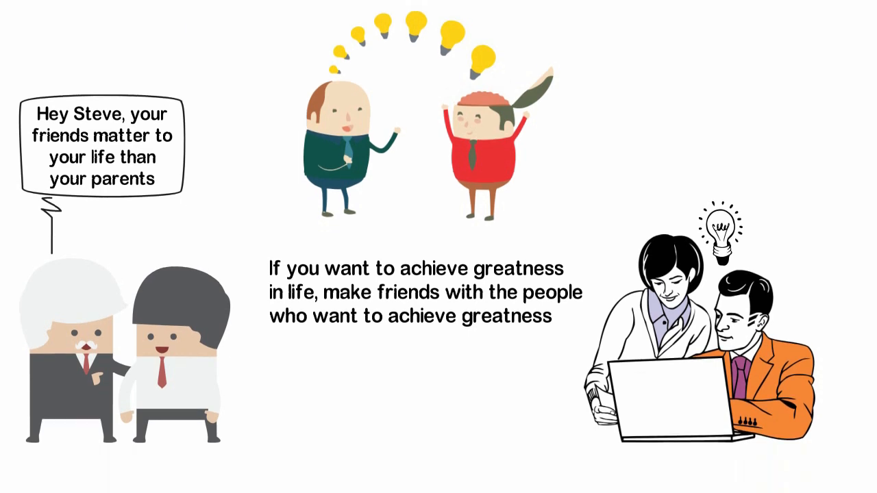